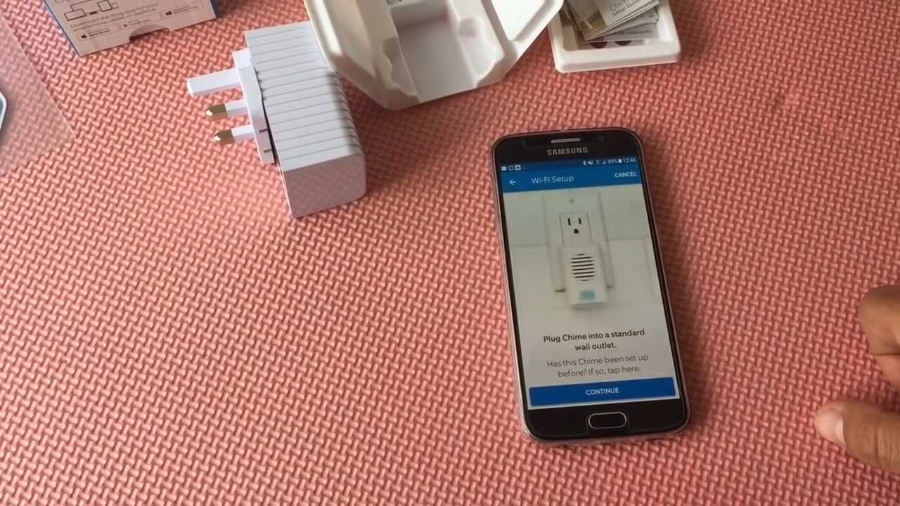
- Confirm the Chime is plugged in and continue through Wi-Fi setup to the location check
left_click(598, 404)
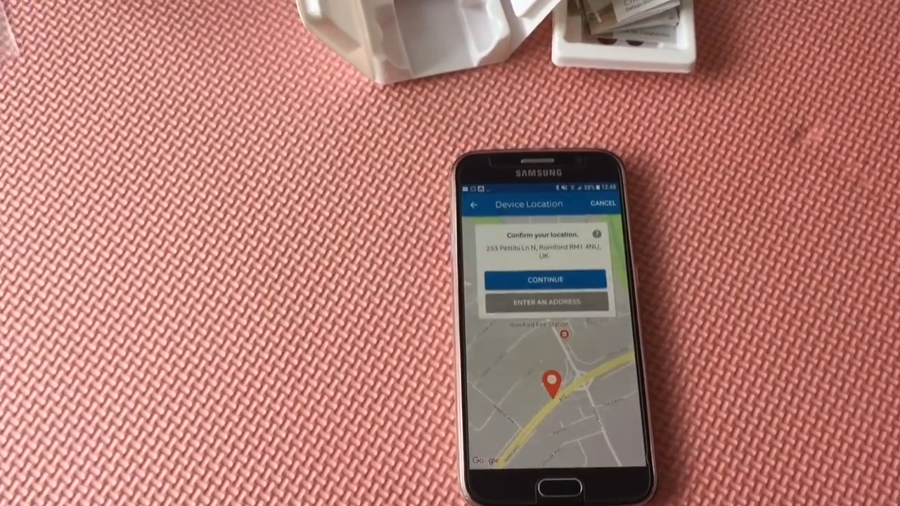
- Accept the detected location to finish setting up the Upstairs Chime
left_click(544, 279)
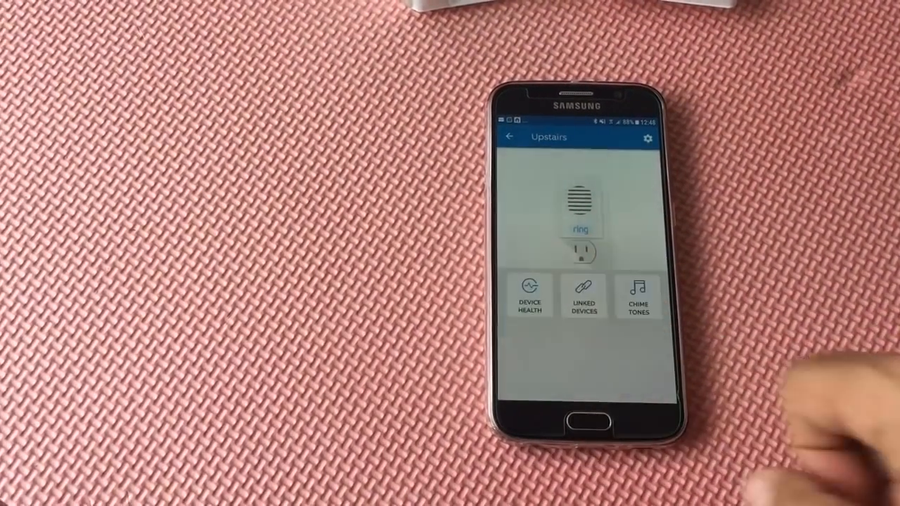
- Check the Chime's network and firmware details in Device Health, then return to its overview
left_click(531, 302)
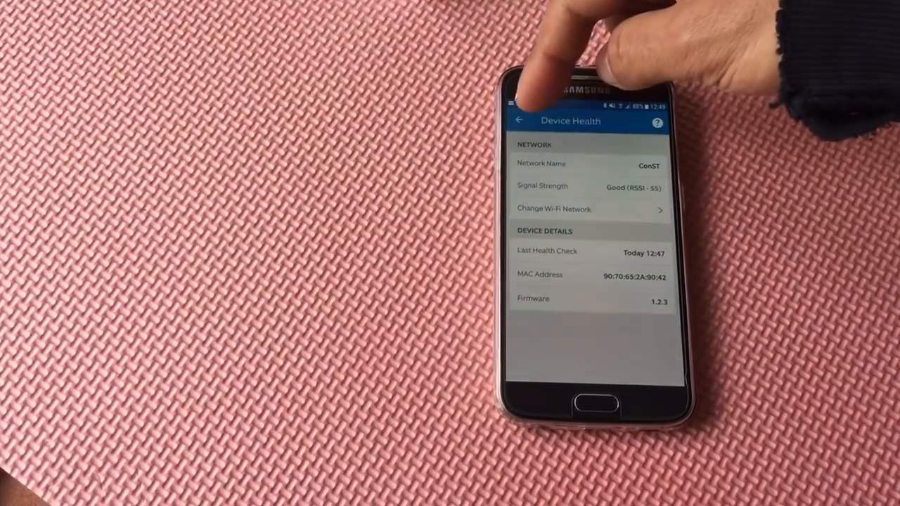
left_click(516, 122)
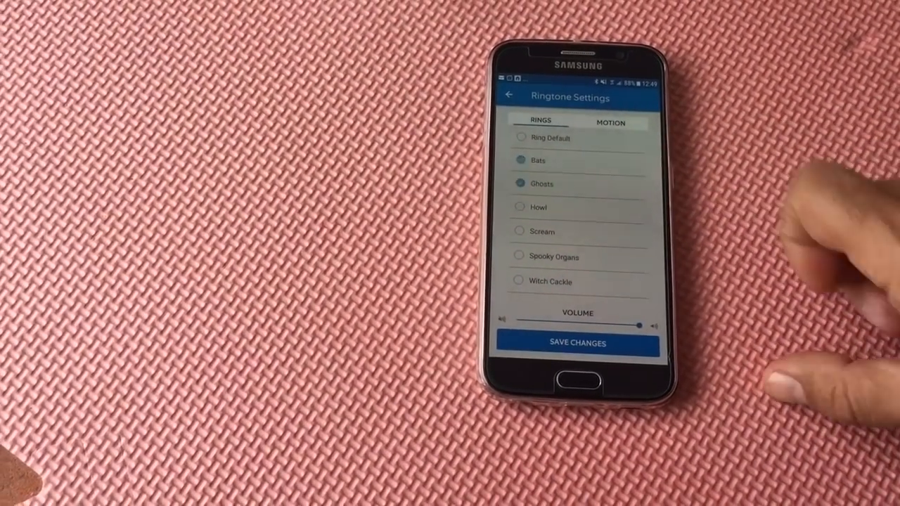
- Preview ring tones like Ghosts, pick Ring Default, and view Default Motion in the Motion tones
left_click(548, 182)
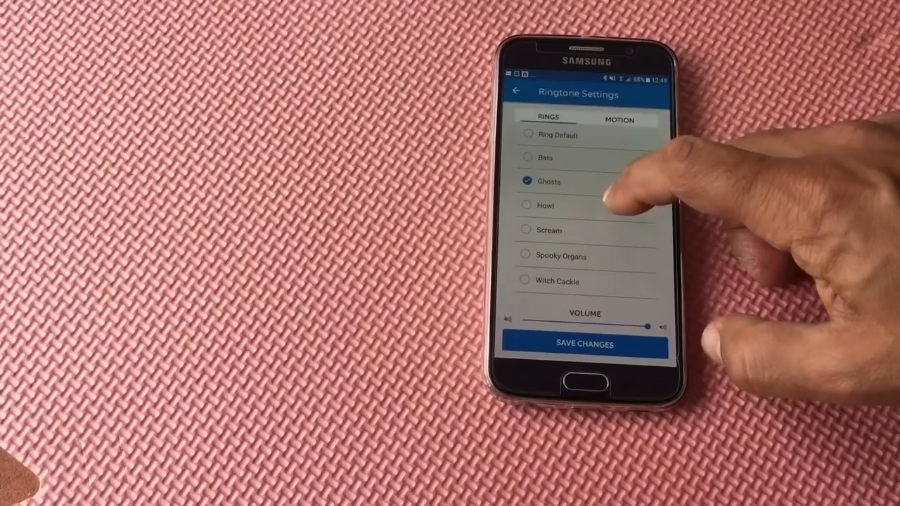
left_click(524, 231)
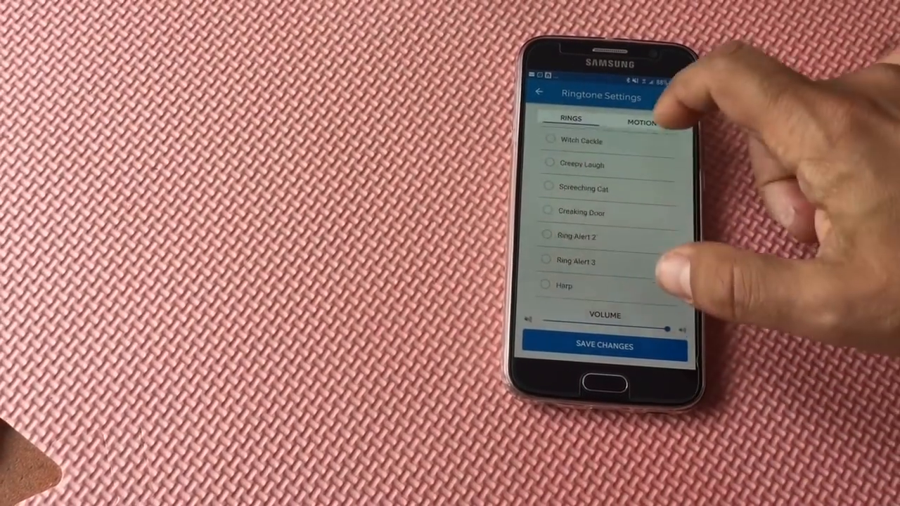
scroll("down", 3)
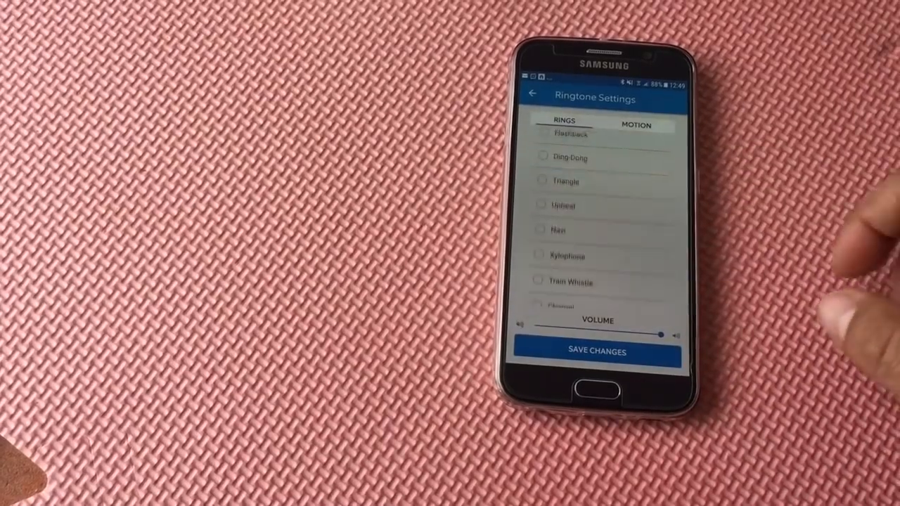
scroll("down", 3)
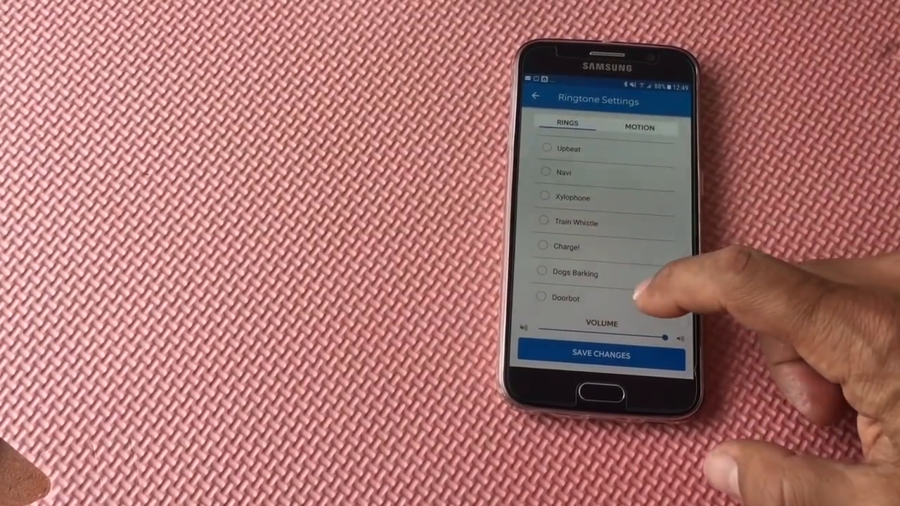
left_click(542, 298)
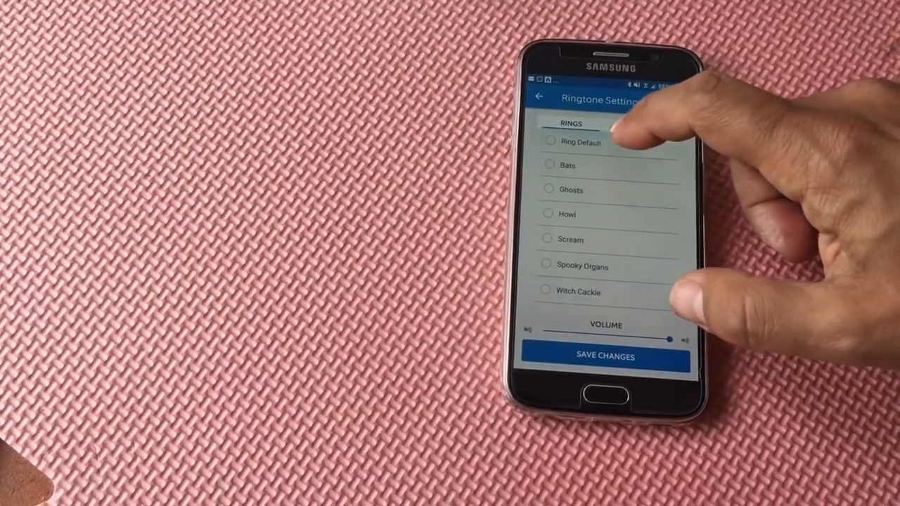
left_click(546, 141)
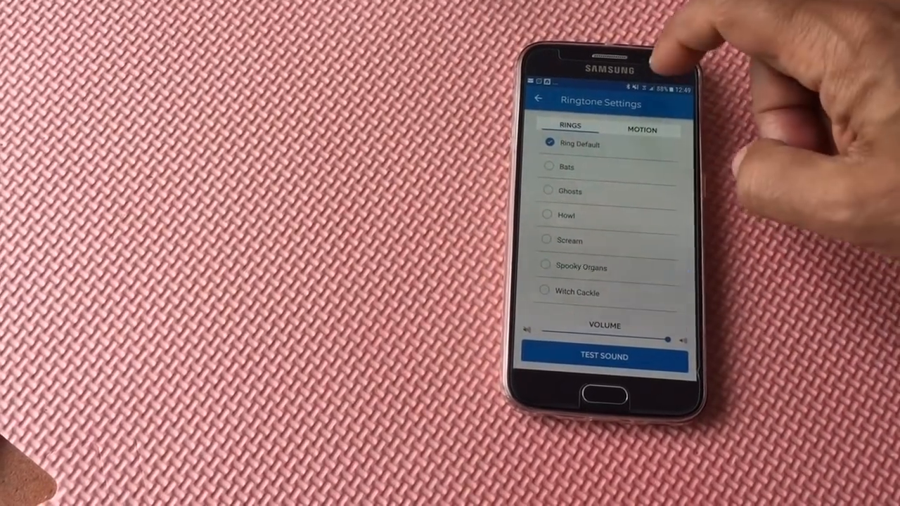
left_click(643, 129)
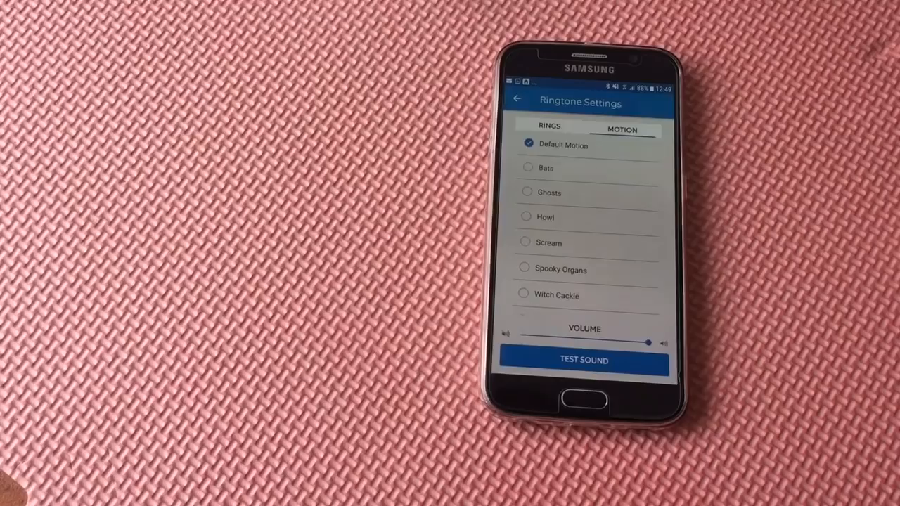